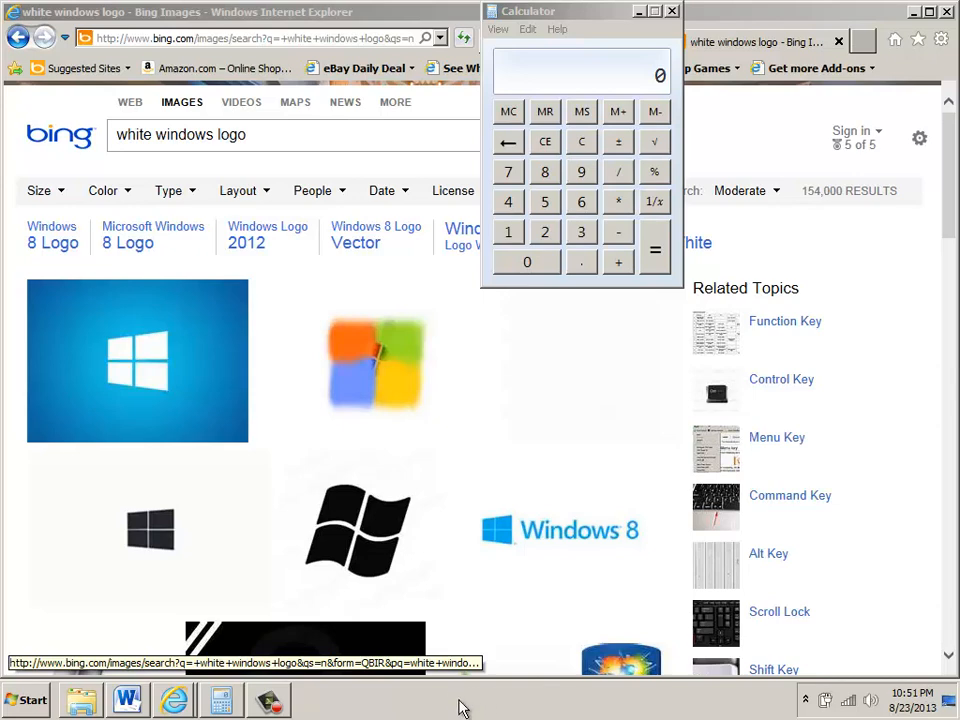
{"action": "mouse_move", "coordinate": [500, 708]}
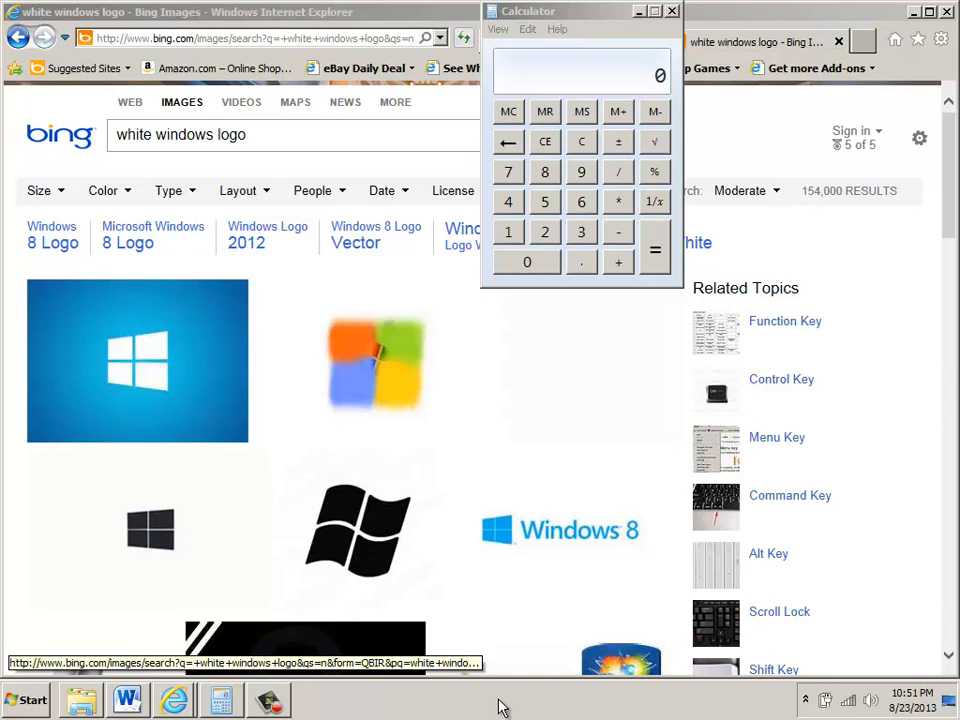
Cascade the Word, Internet Explorer and Calculator windows using the taskbar's Cascade windows option
{"action": "right_click", "coordinate": [500, 705]}
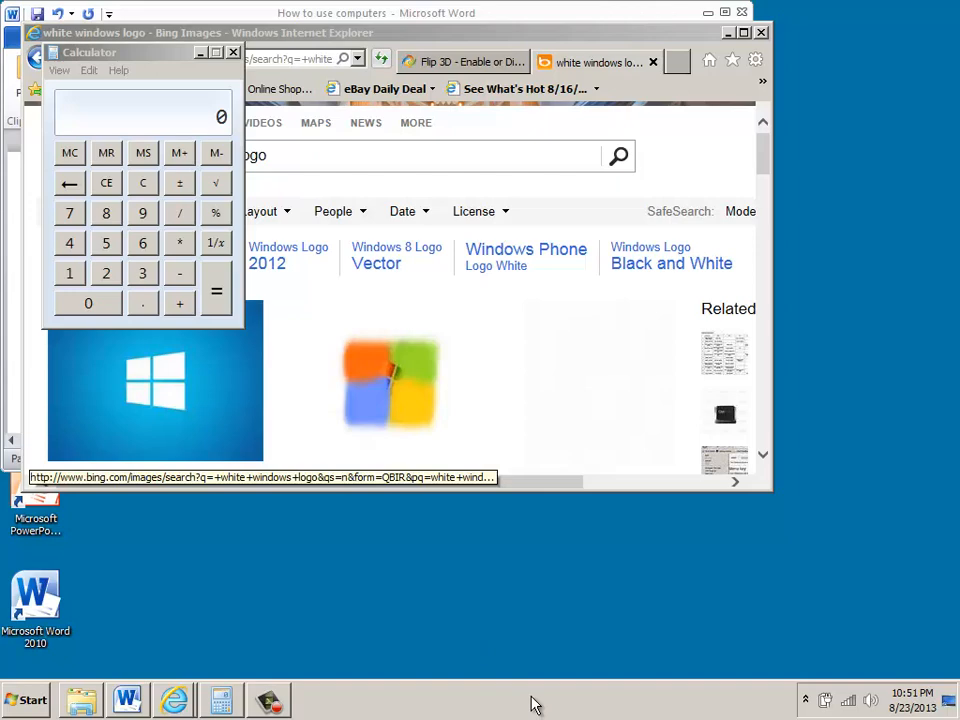
Show the three windows stacked, then show them side by side in columns
{"action": "right_click", "coordinate": [535, 700]}
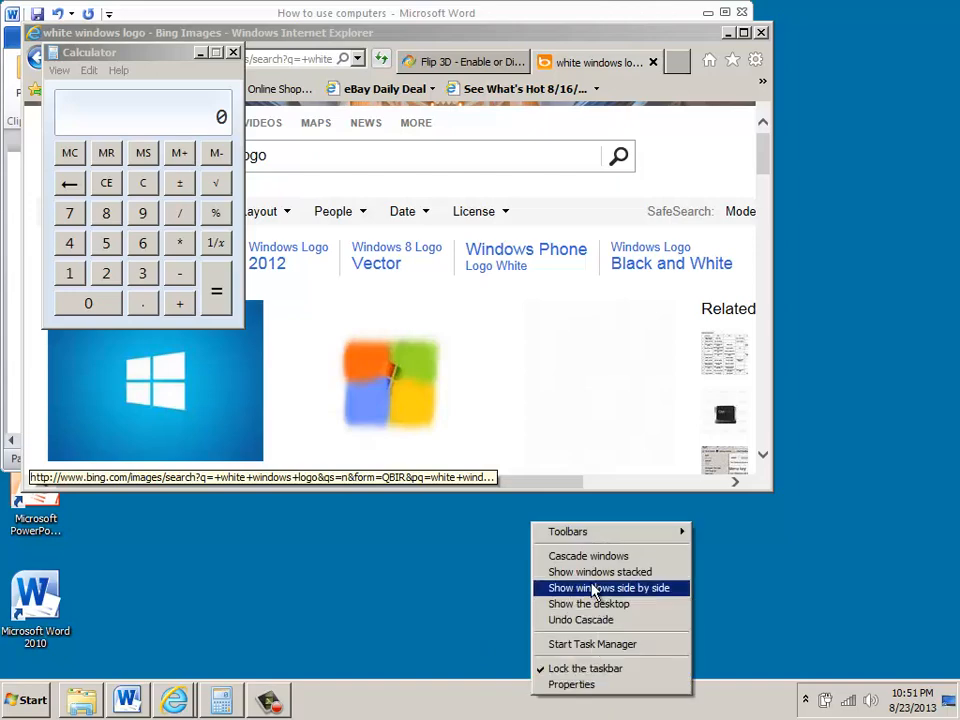
{"action": "left_click", "coordinate": [600, 571]}
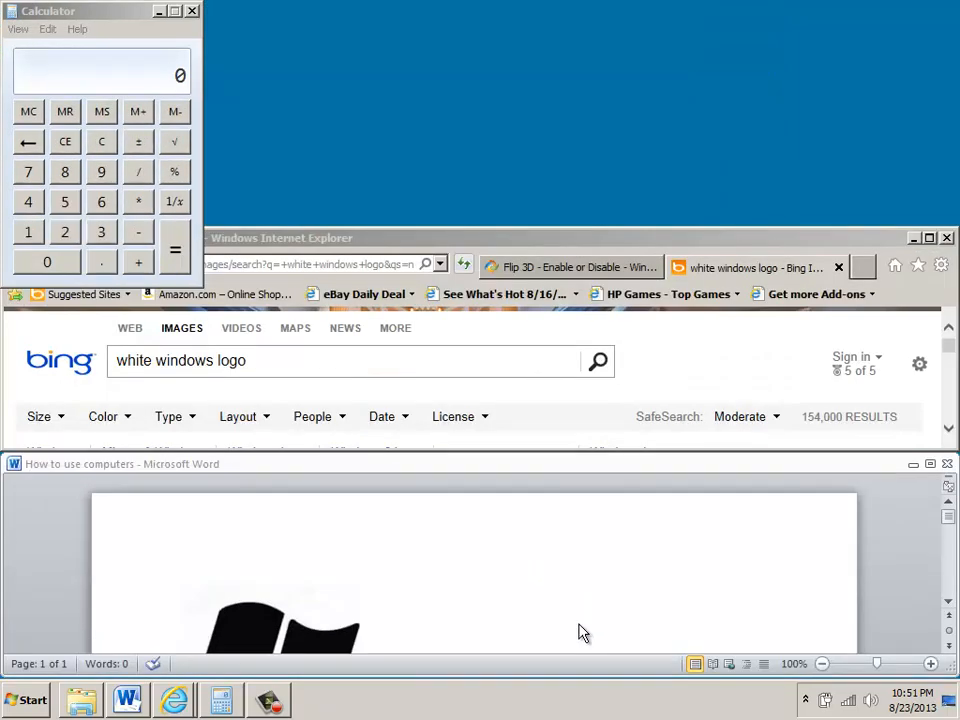
{"action": "mouse_move", "coordinate": [585, 336]}
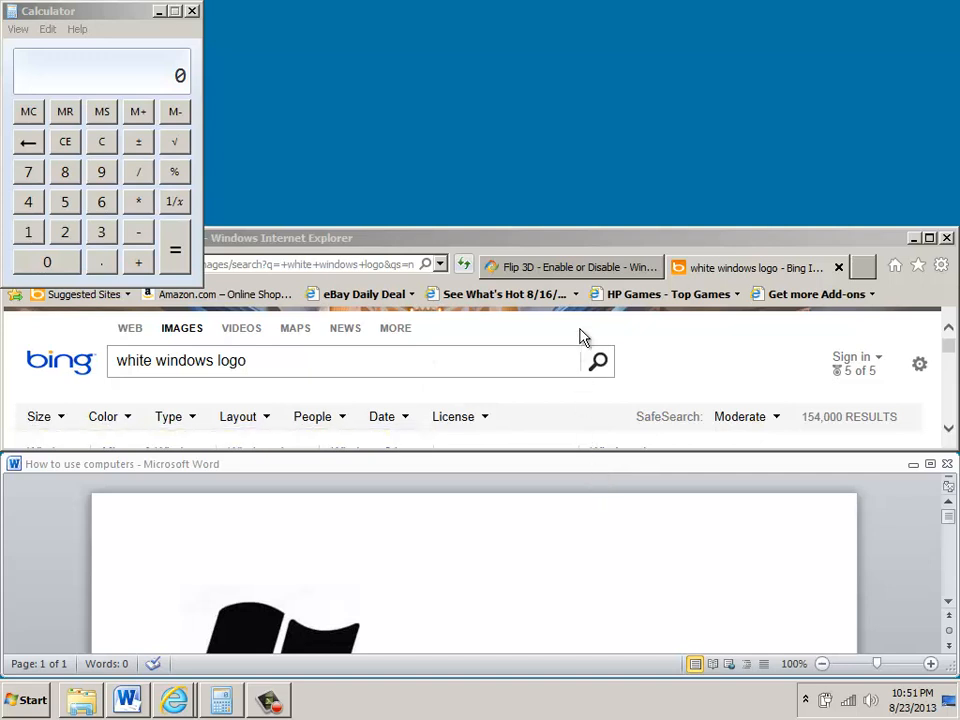
{"action": "mouse_move", "coordinate": [485, 668]}
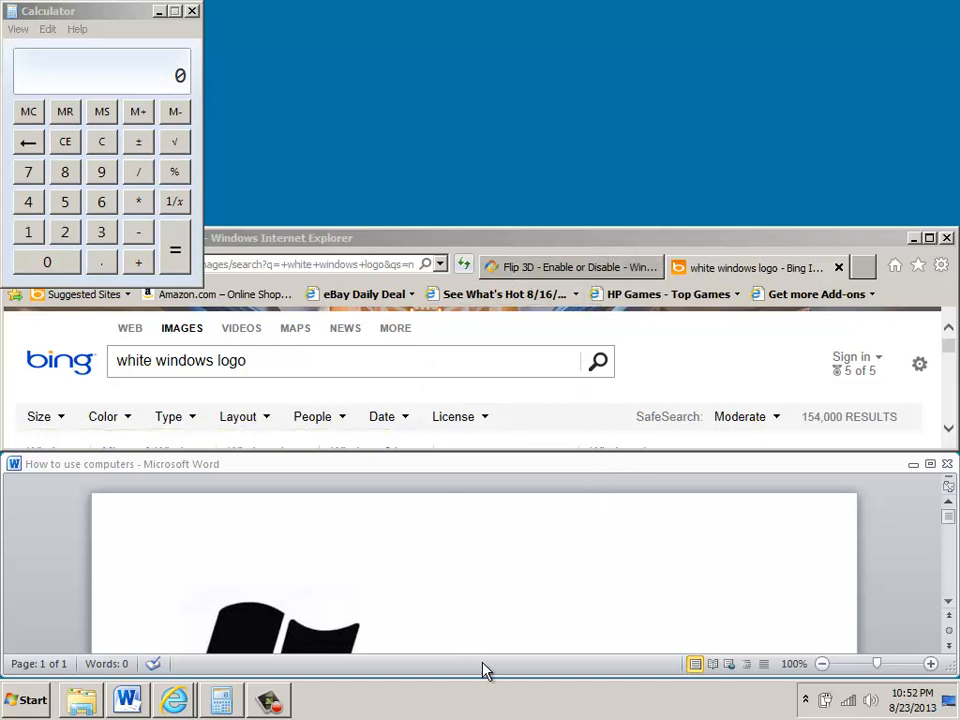
{"action": "mouse_move", "coordinate": [408, 710]}
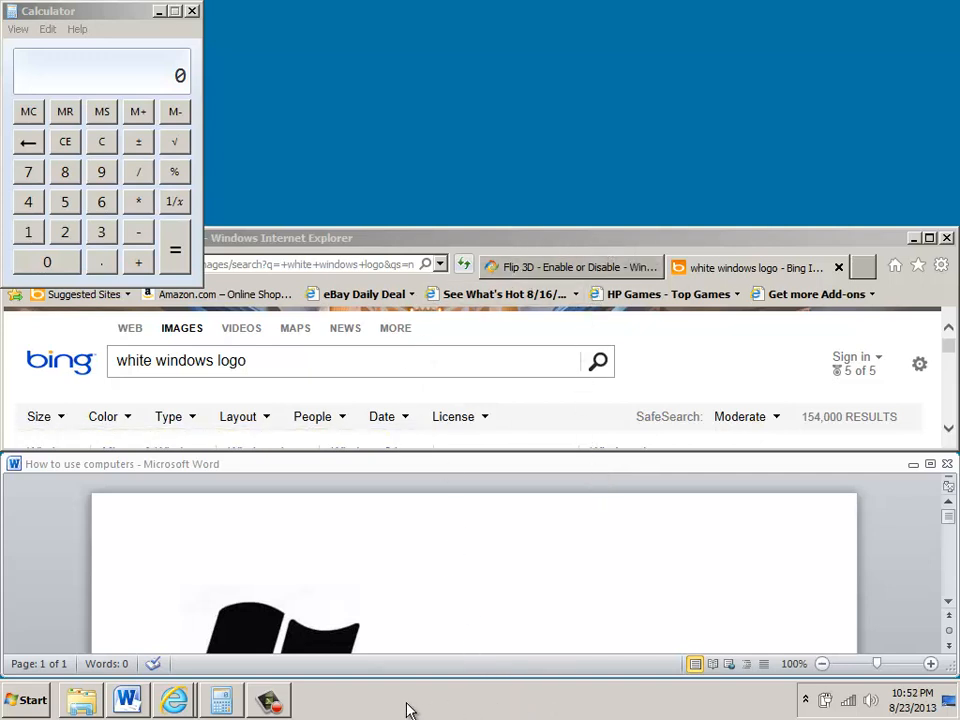
{"action": "mouse_move", "coordinate": [548, 706]}
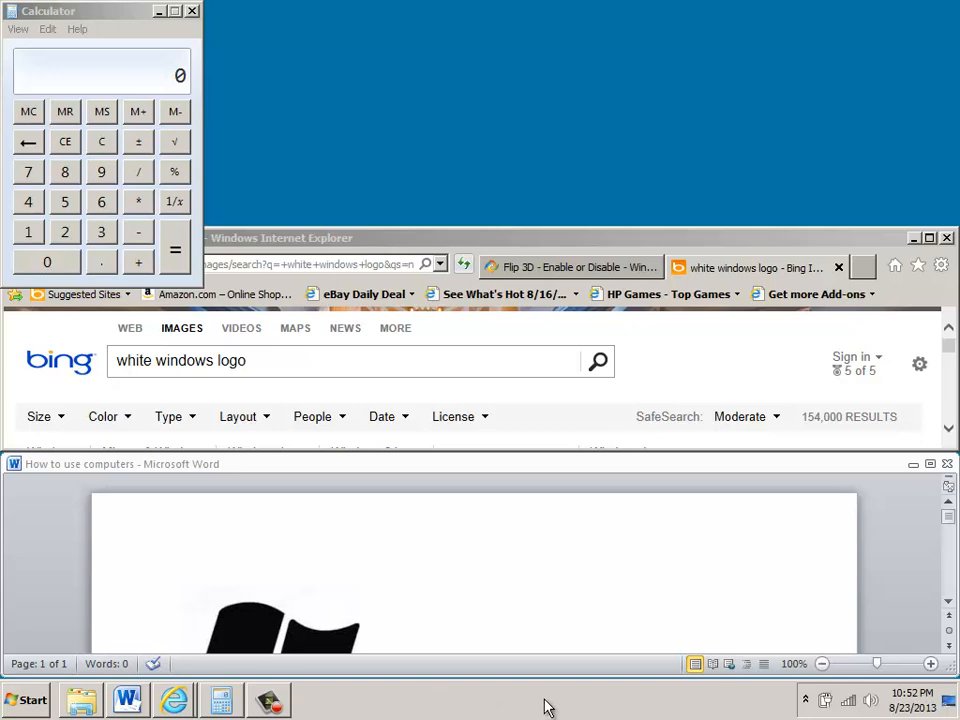
{"action": "right_click", "coordinate": [548, 705]}
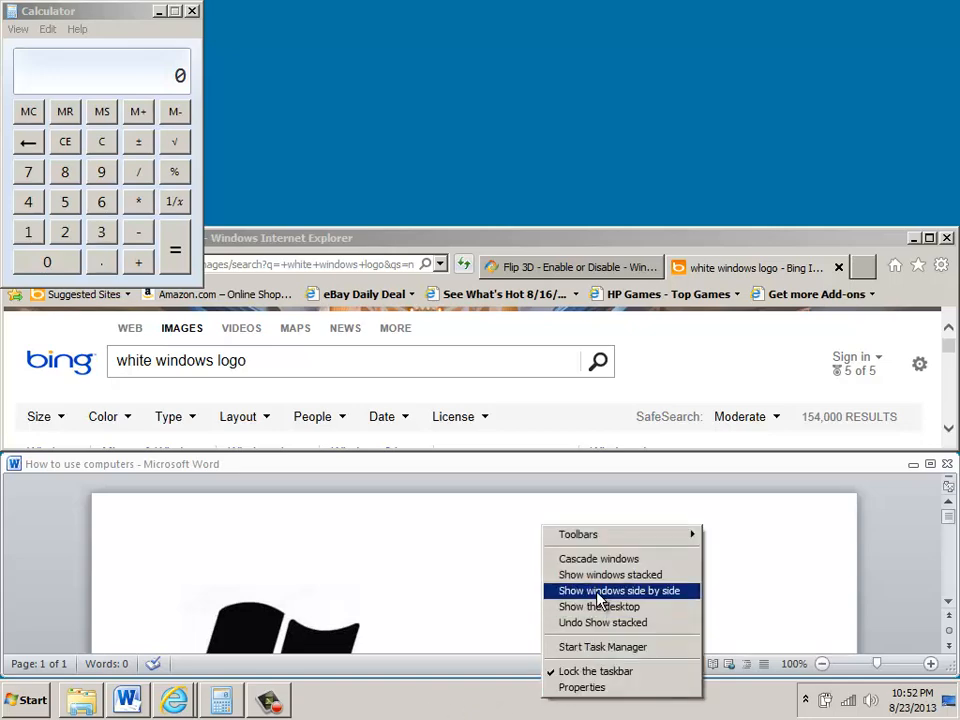
{"action": "left_click", "coordinate": [620, 590]}
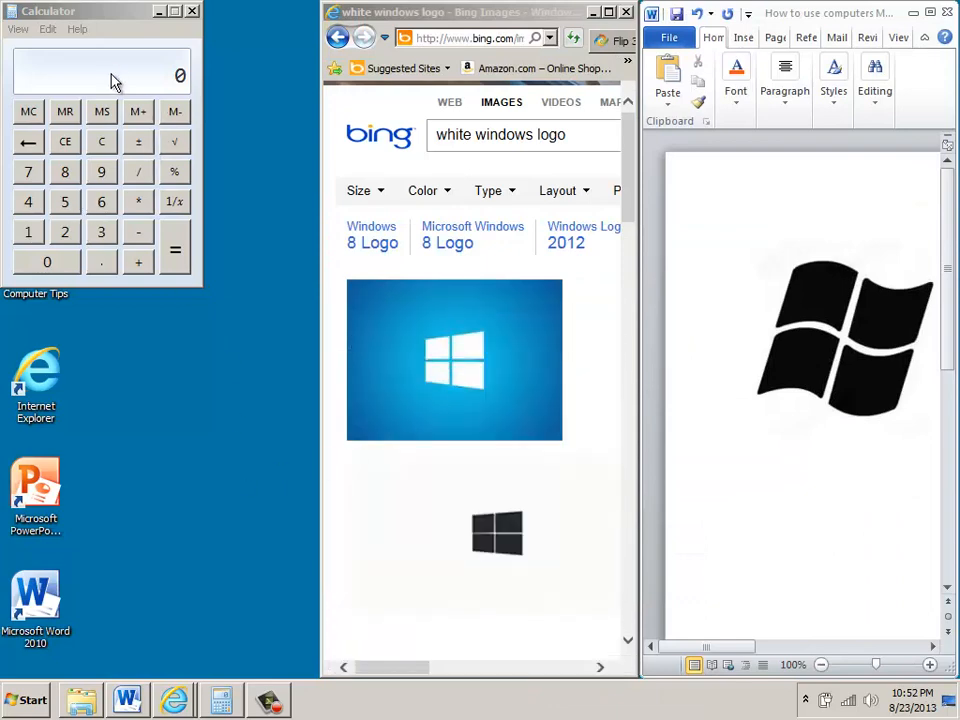
Undo Show side by side from the taskbar menu, restoring the stacked layout
{"action": "right_click", "coordinate": [430, 700]}
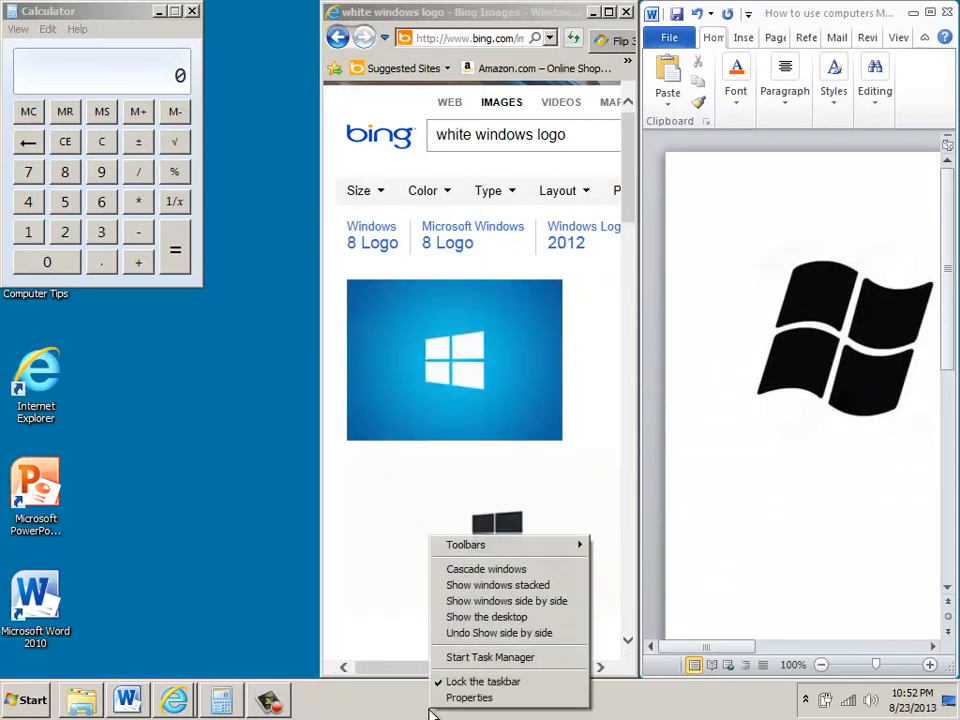
{"action": "mouse_move", "coordinate": [452, 675]}
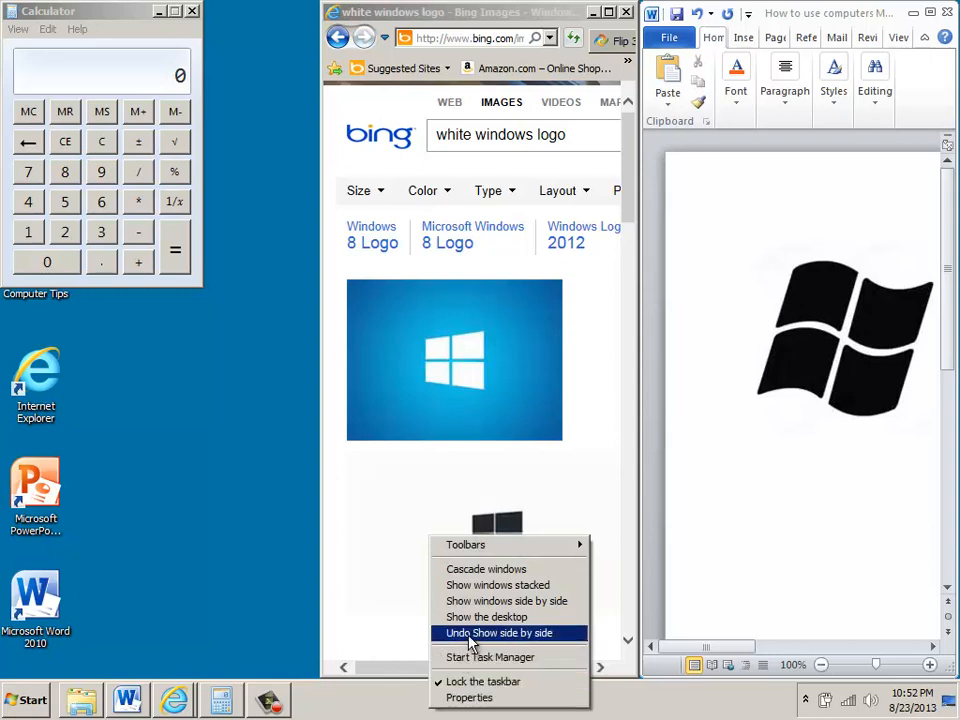
{"action": "left_click", "coordinate": [500, 633]}
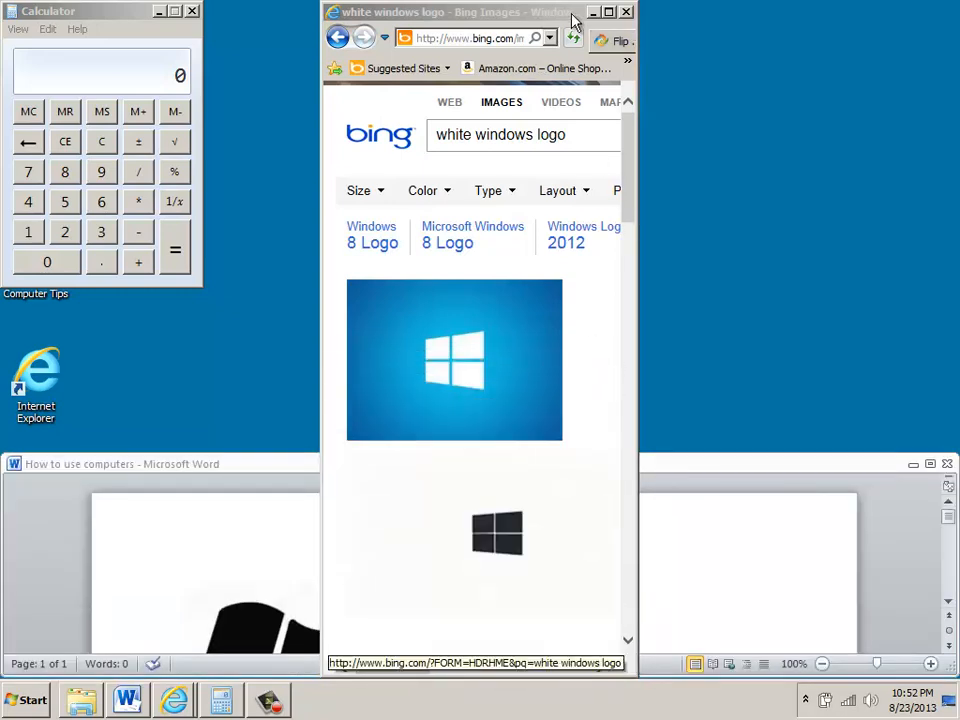